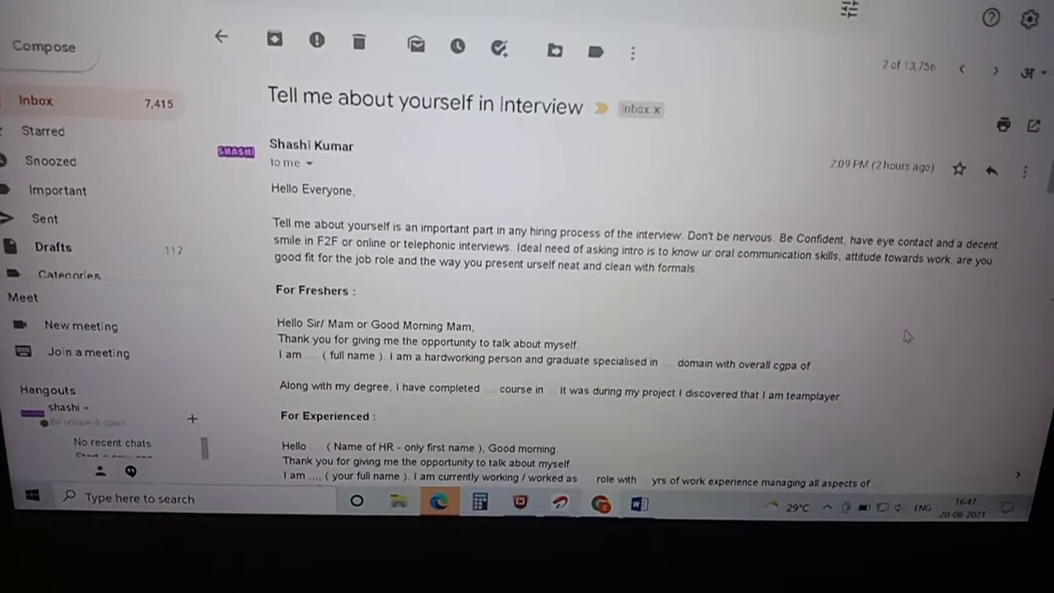
scroll(down, 3)
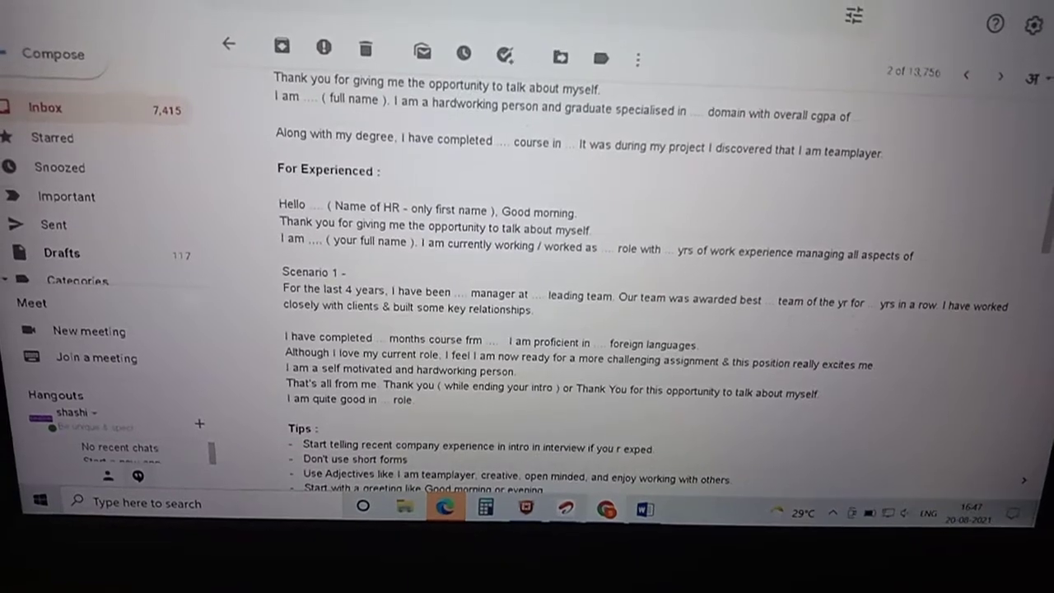
scroll(down, 3)
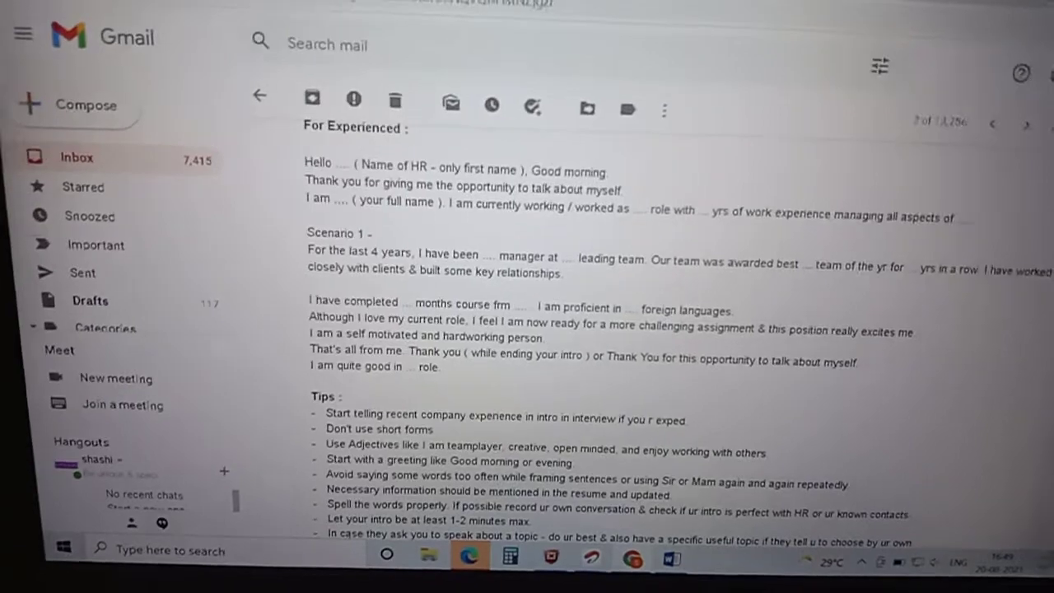
scroll(down, 3)
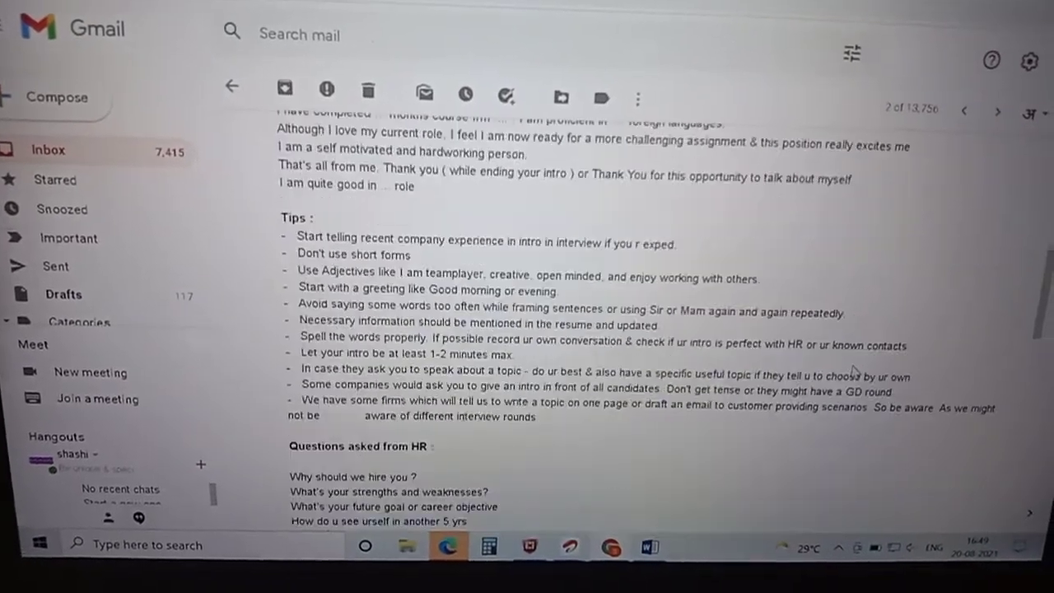
scroll(down, 3)
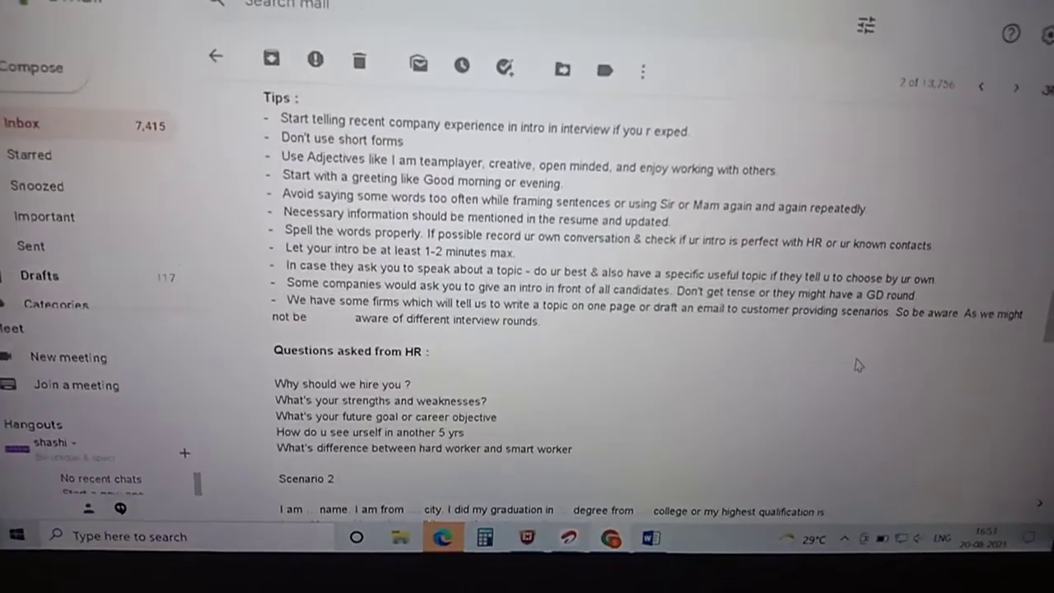
scroll(down, 3)
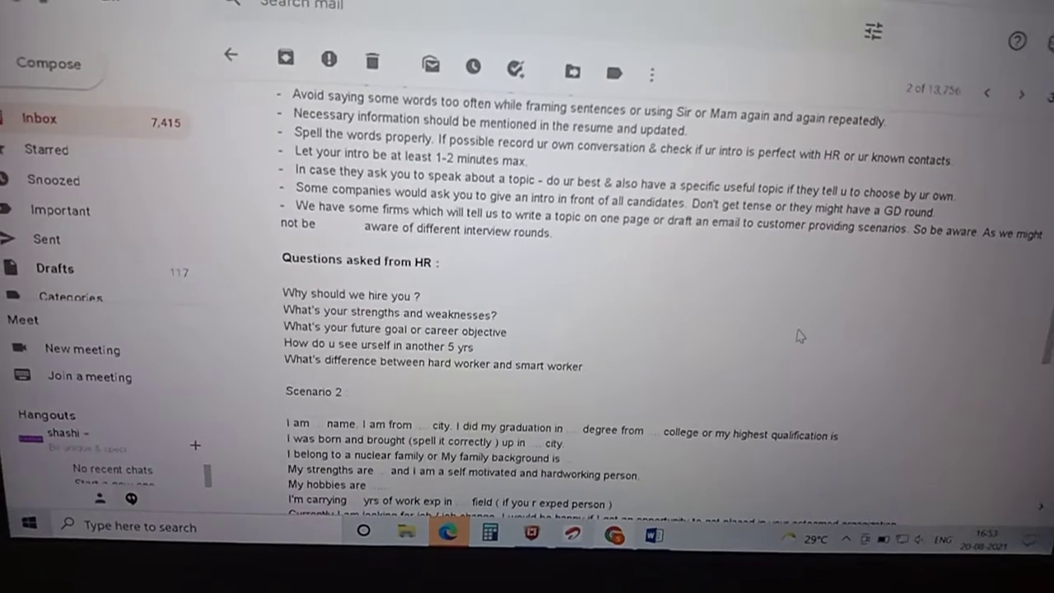
scroll(down, 3)
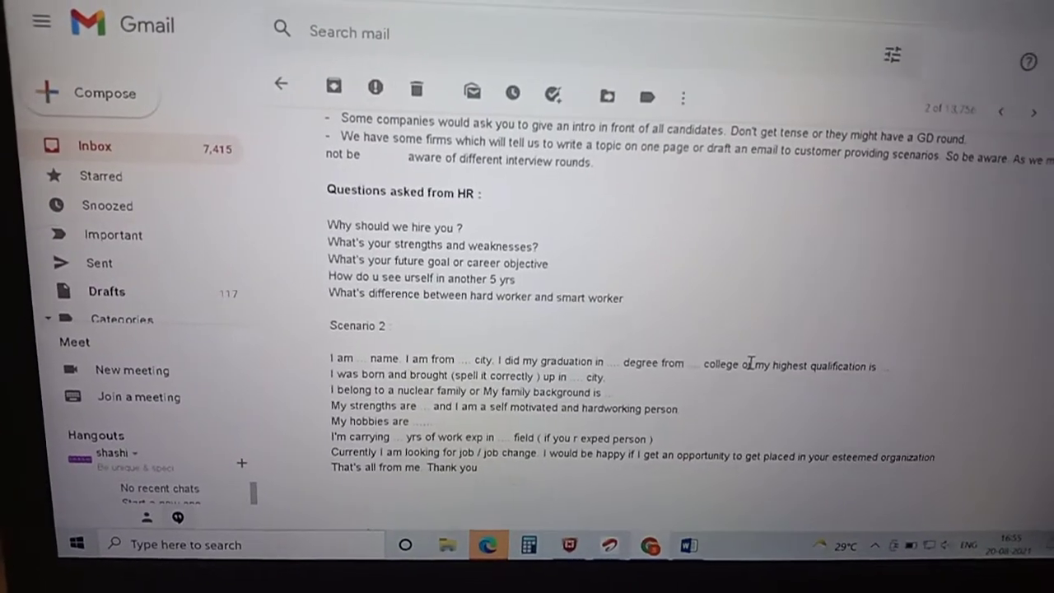
scroll(down, 3)
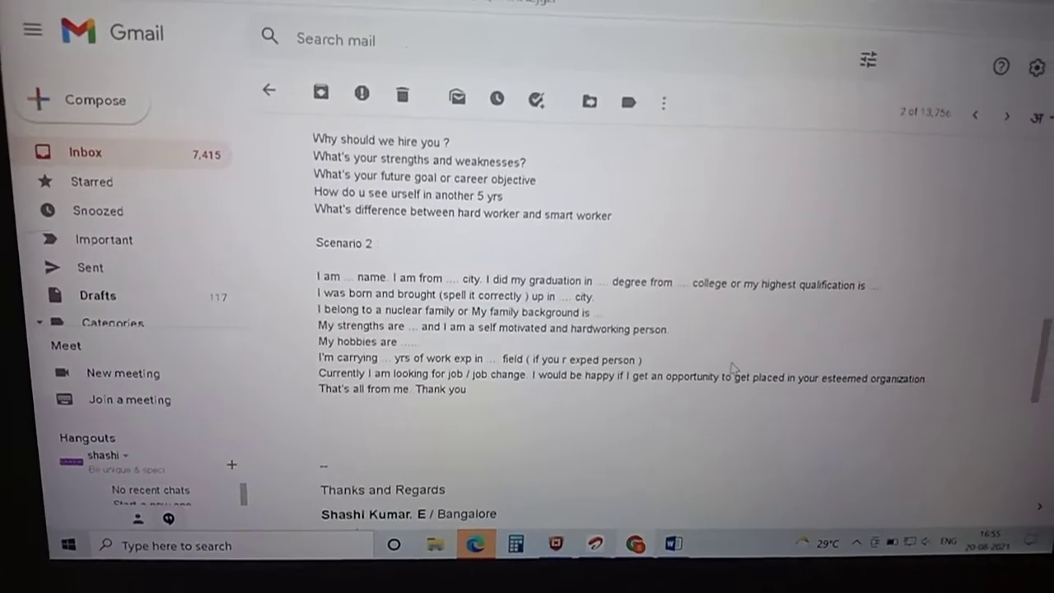
scroll(down, 3)
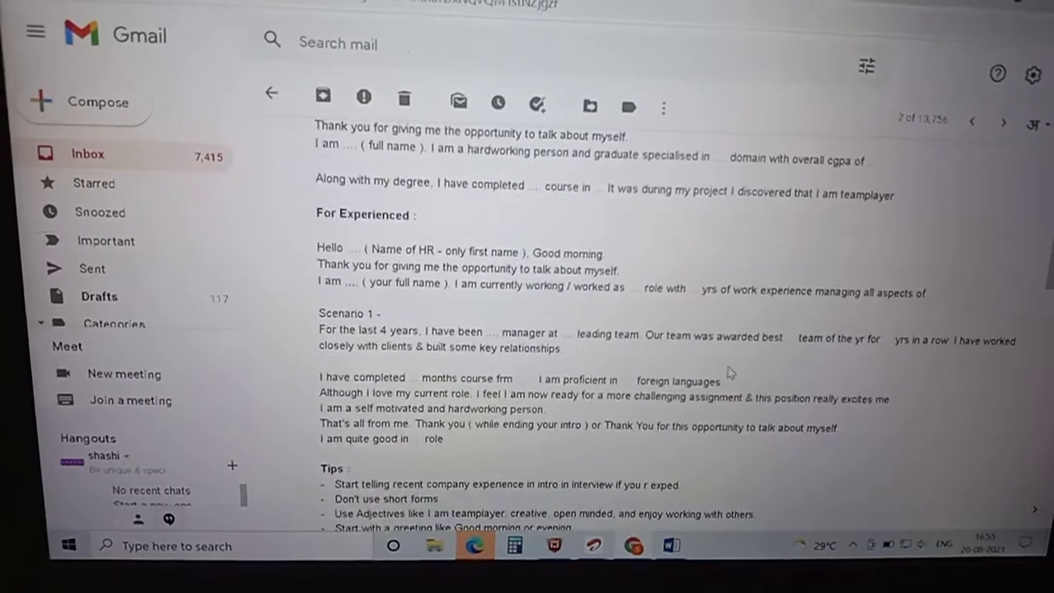